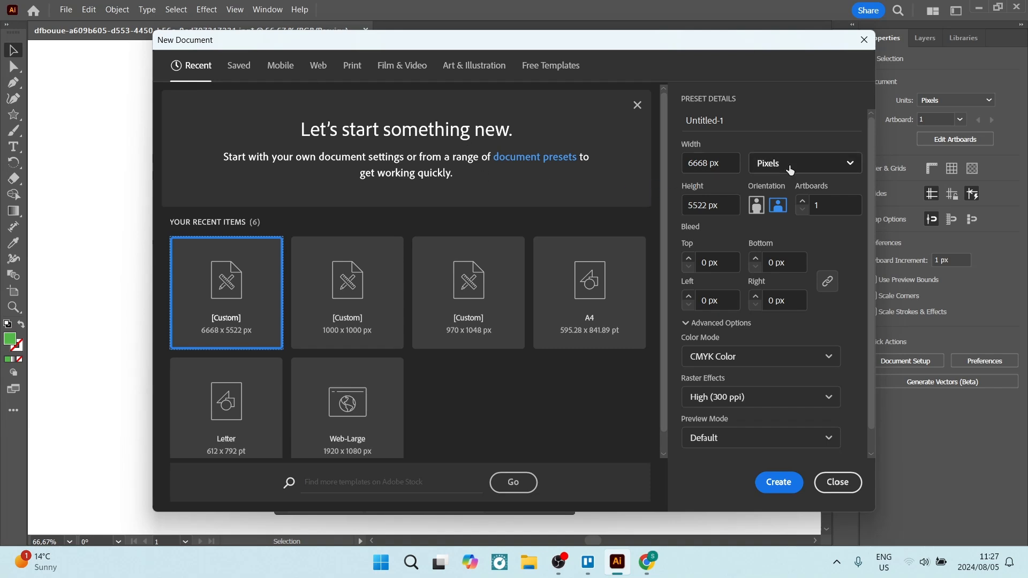
Switch the new document's measurement units from pixels to millimetres
{"action": "left_click", "coordinate": [803, 163]}
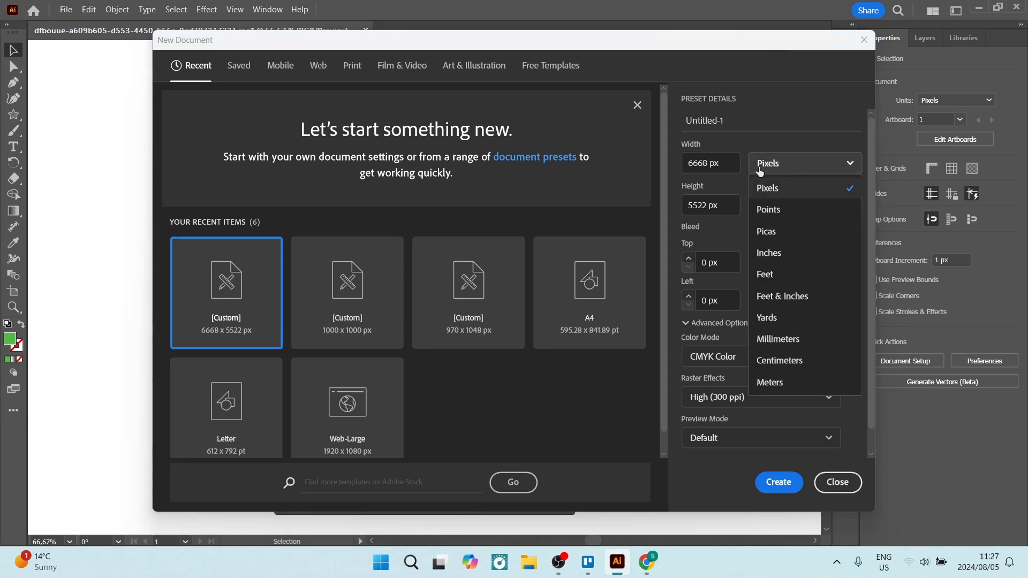
{"action": "mouse_move", "coordinate": [790, 268]}
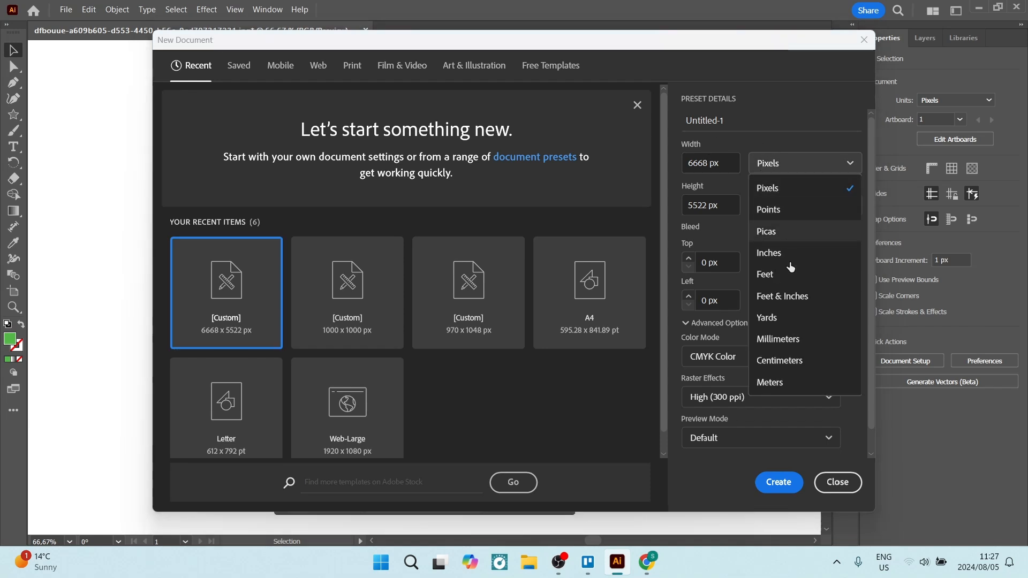
{"action": "left_click", "coordinate": [777, 340]}
{"action": "type", "text": "A4"}
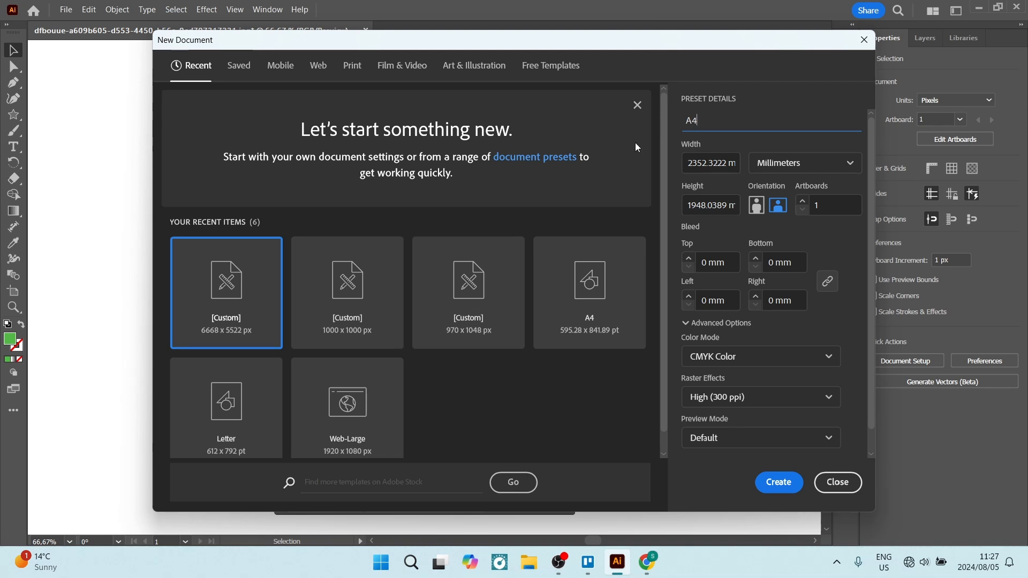
Set the A4 document to 210 mm wide by 297 mm tall in portrait orientation
{"action": "left_click", "coordinate": [710, 163]}
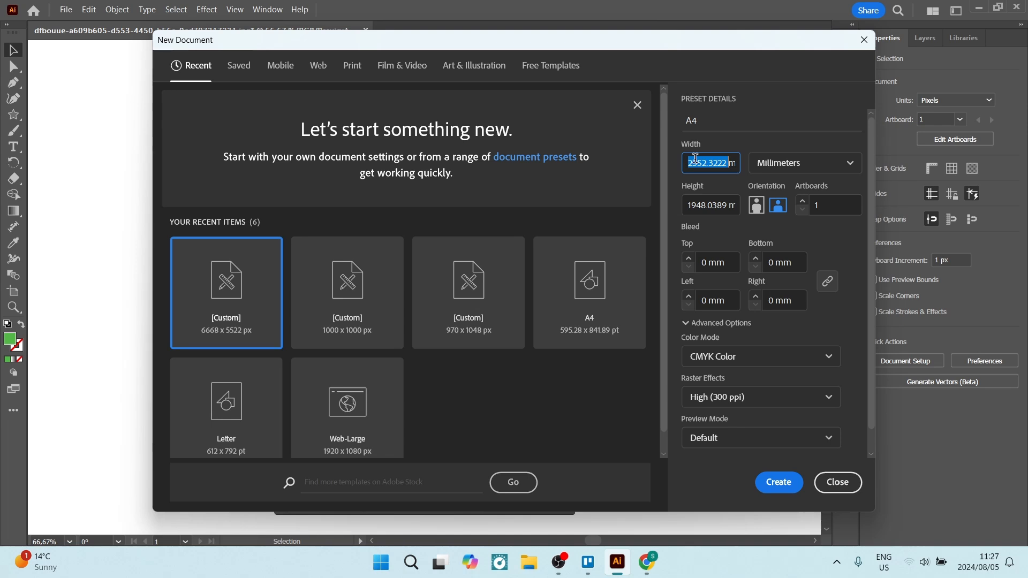
{"action": "type", "text": "21mm"}
{"action": "left_click", "coordinate": [709, 205]}
{"action": "type", "text": "297"}
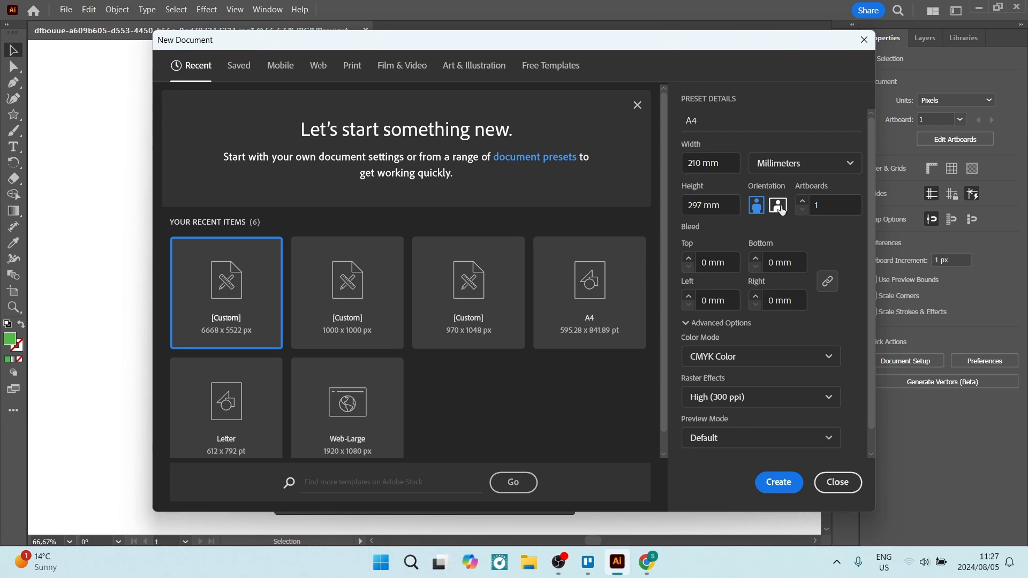
{"action": "left_click", "coordinate": [754, 206]}
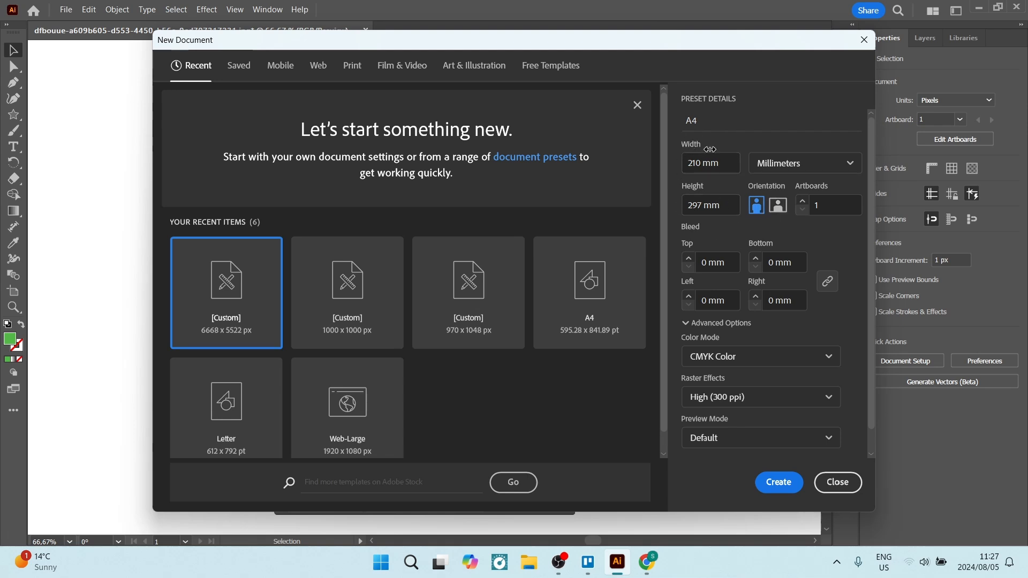
{"action": "mouse_move", "coordinate": [725, 231]}
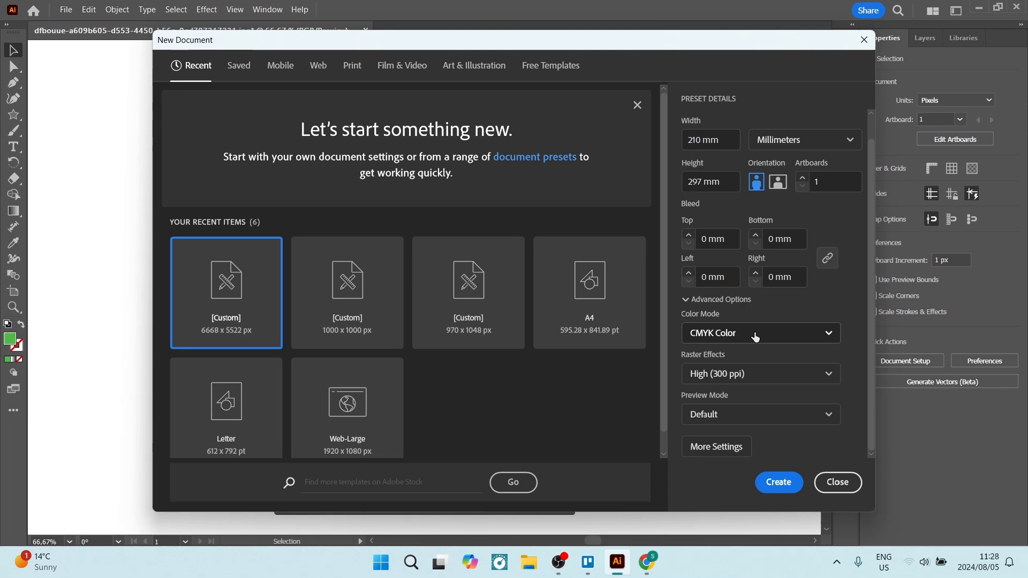
{"action": "left_click", "coordinate": [759, 333]}
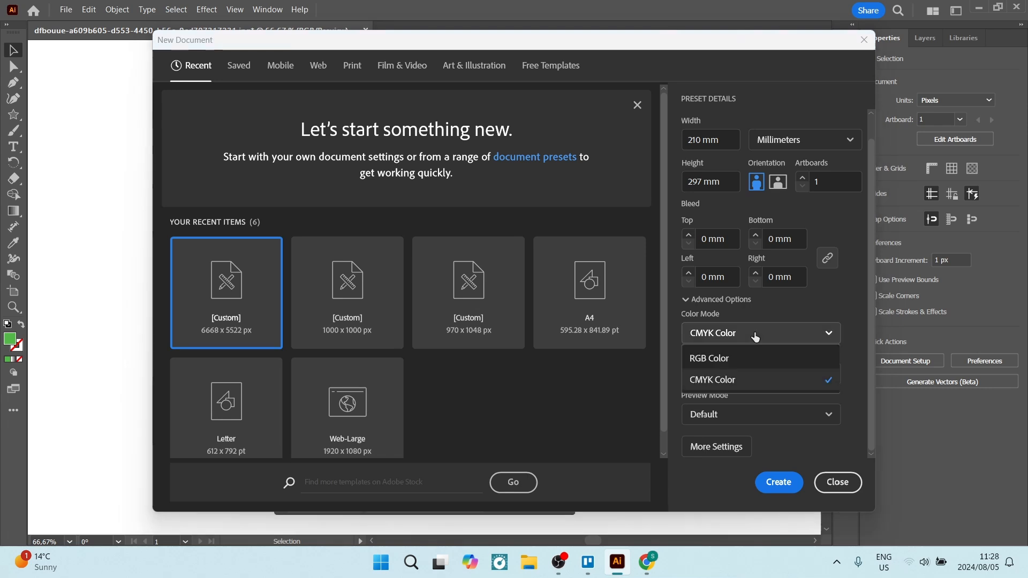
{"action": "mouse_move", "coordinate": [755, 361]}
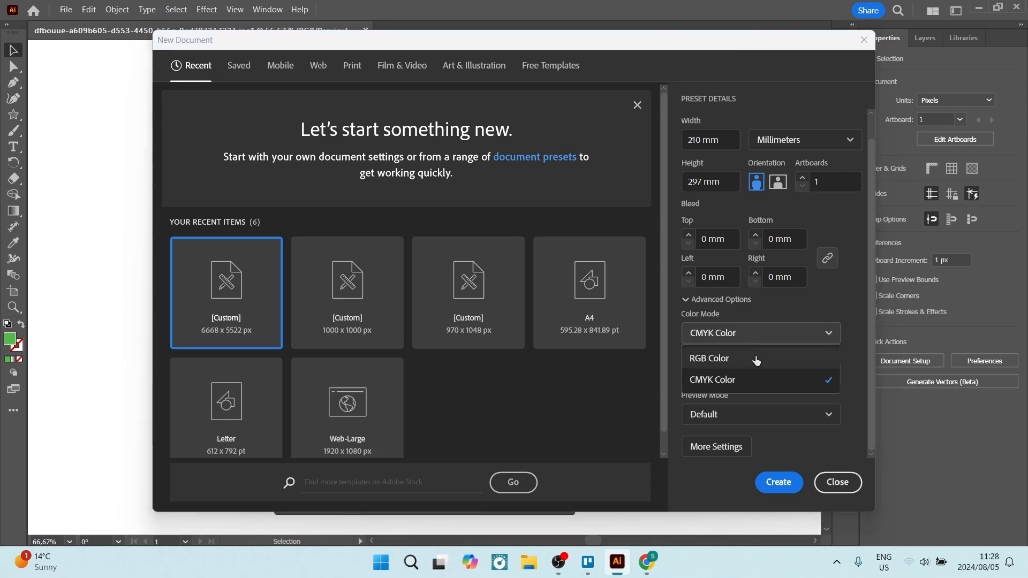
{"action": "left_click", "coordinate": [709, 358]}
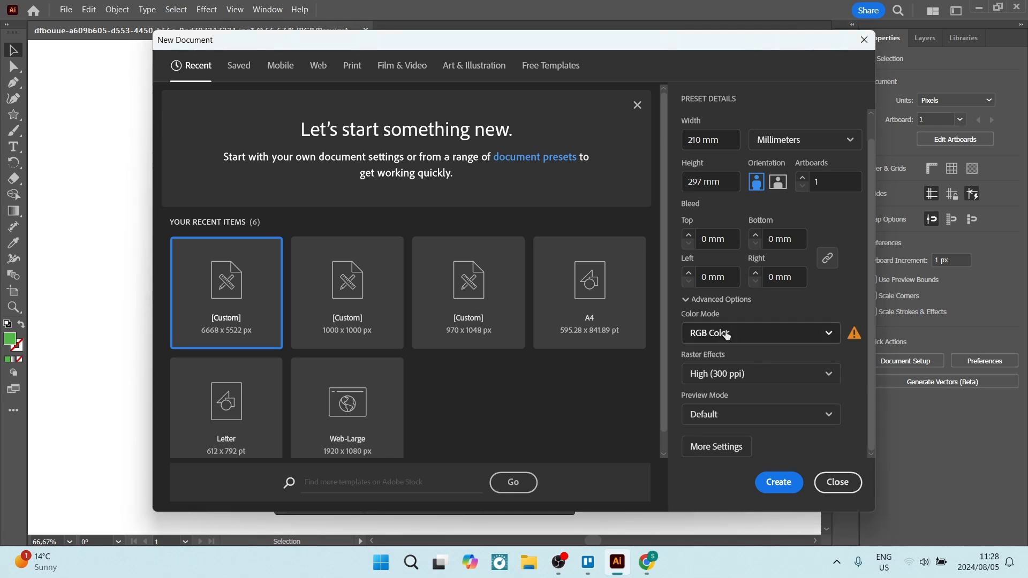
{"action": "left_click", "coordinate": [759, 333]}
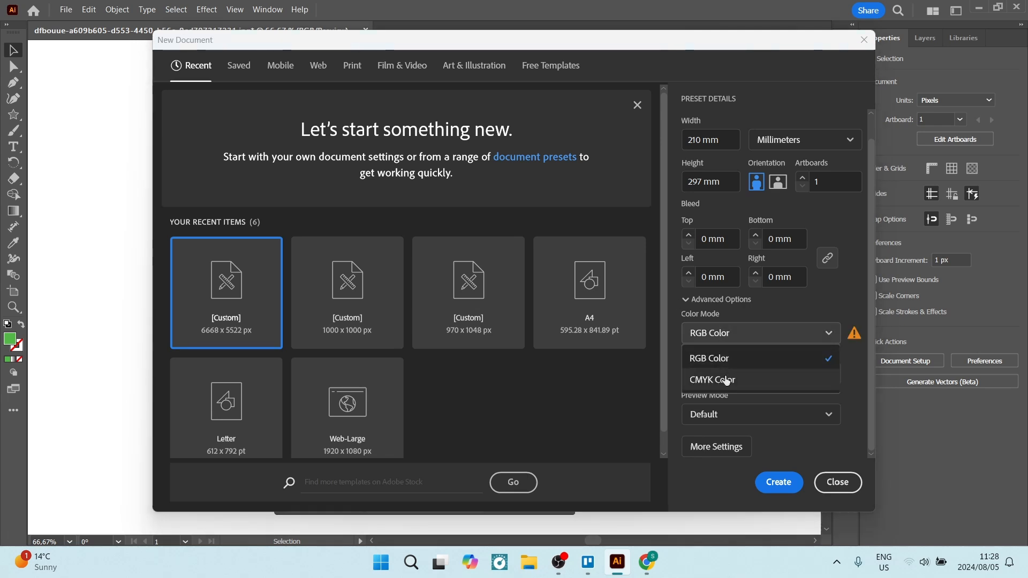
{"action": "left_click", "coordinate": [712, 379]}
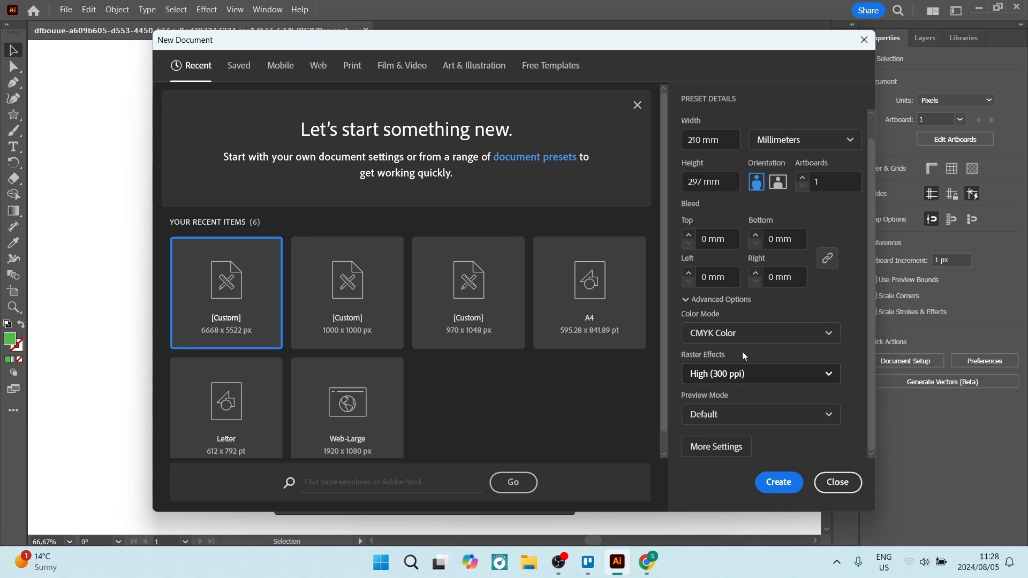